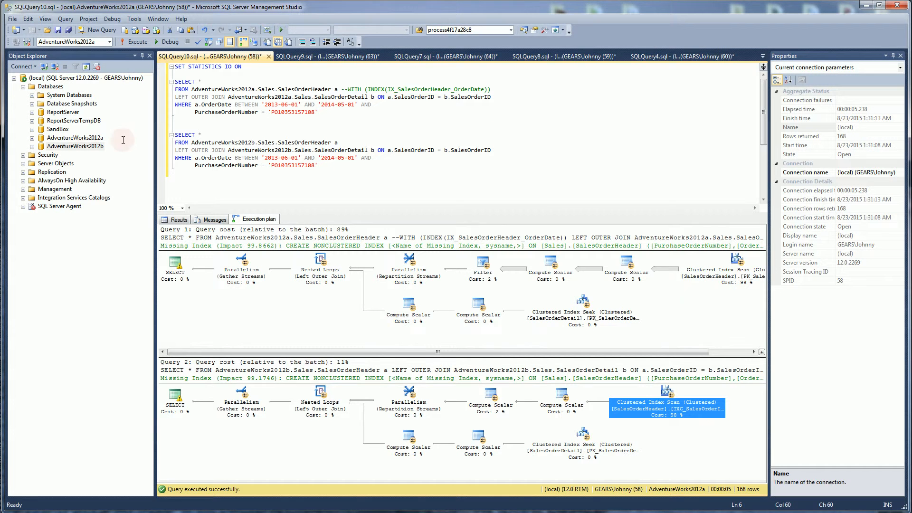
- Review the partition row counts results and glance at the partition function script
left_click(74, 136)
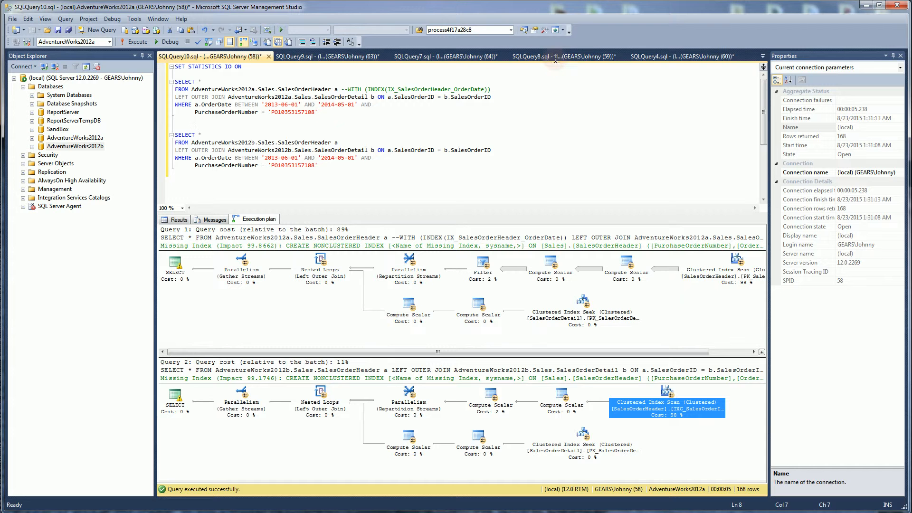
left_click(550, 56)
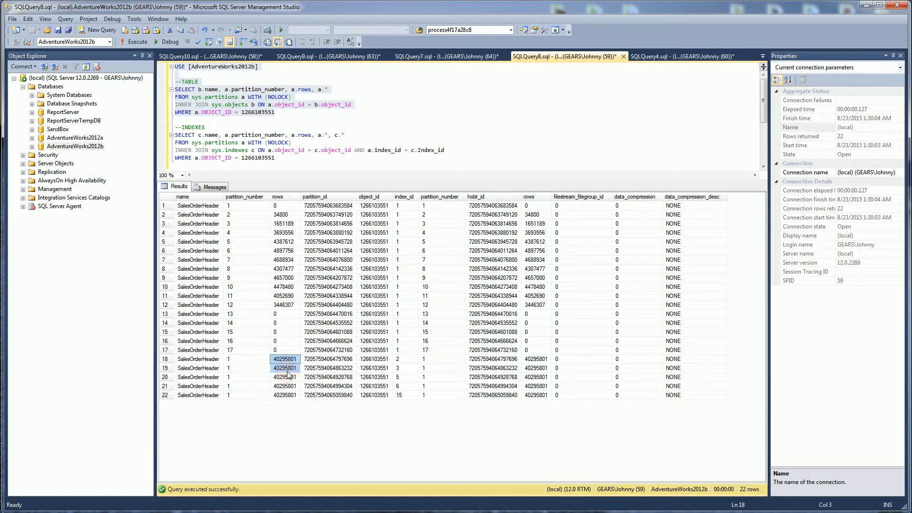
mouse_move(281, 245)
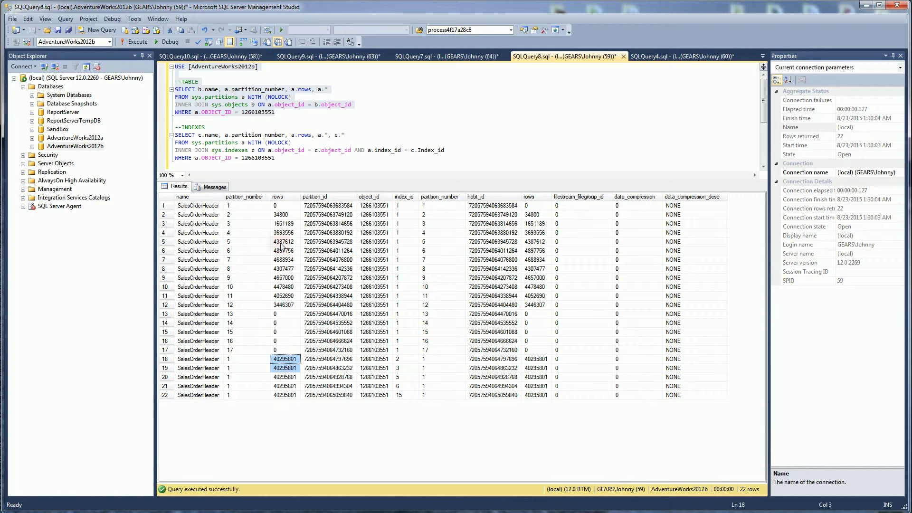
left_click(284, 233)
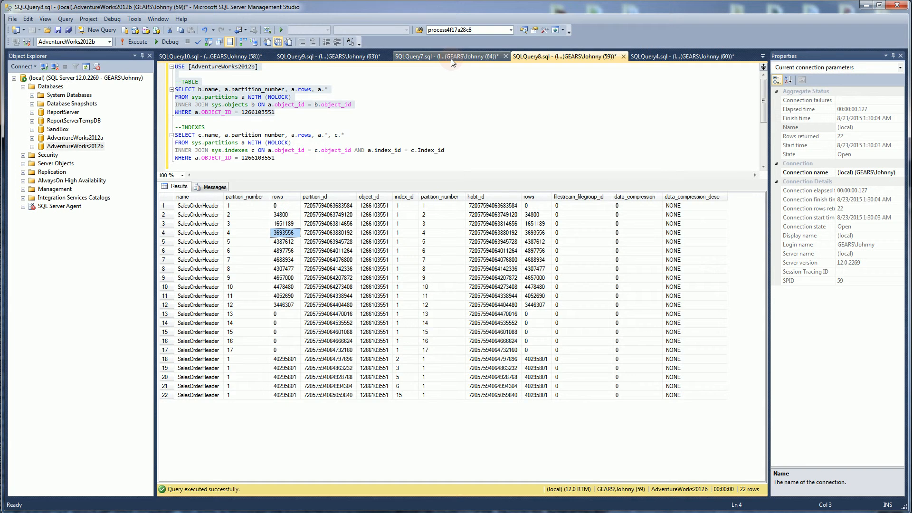
left_click(443, 56)
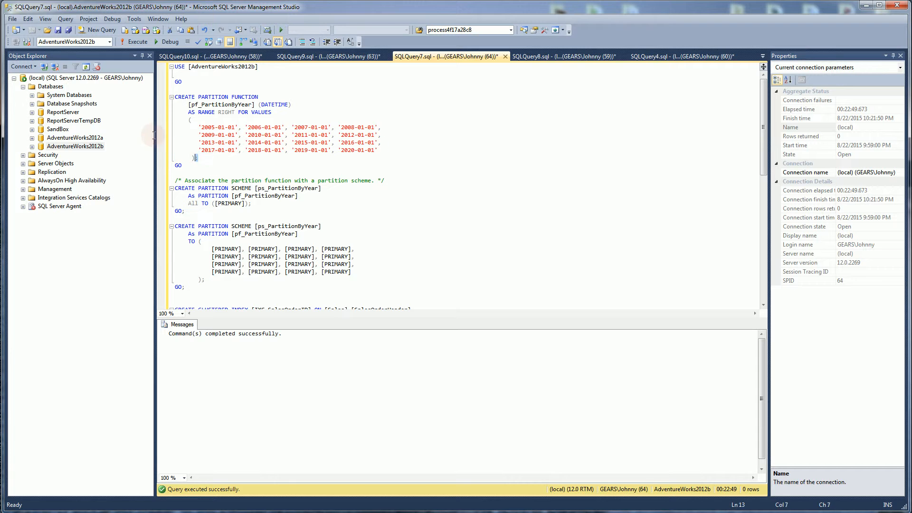
left_click(198, 126)
type(";")
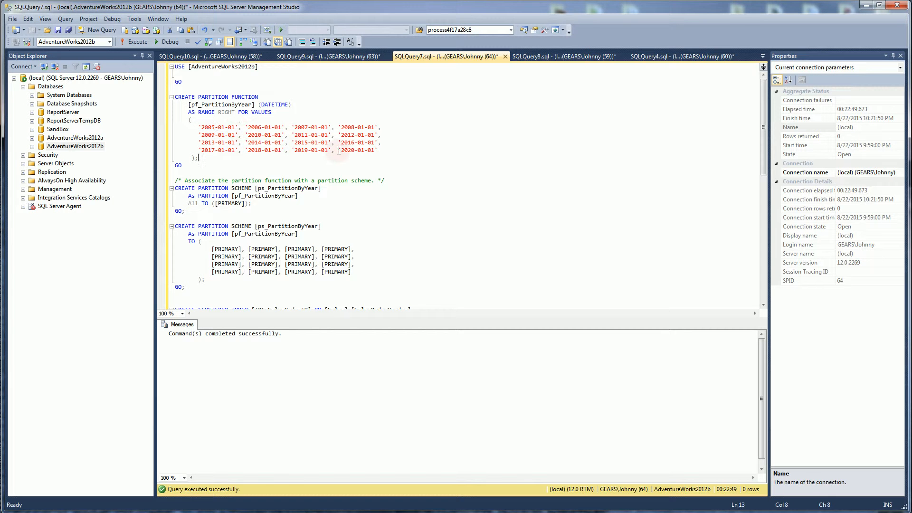
left_click(561, 56)
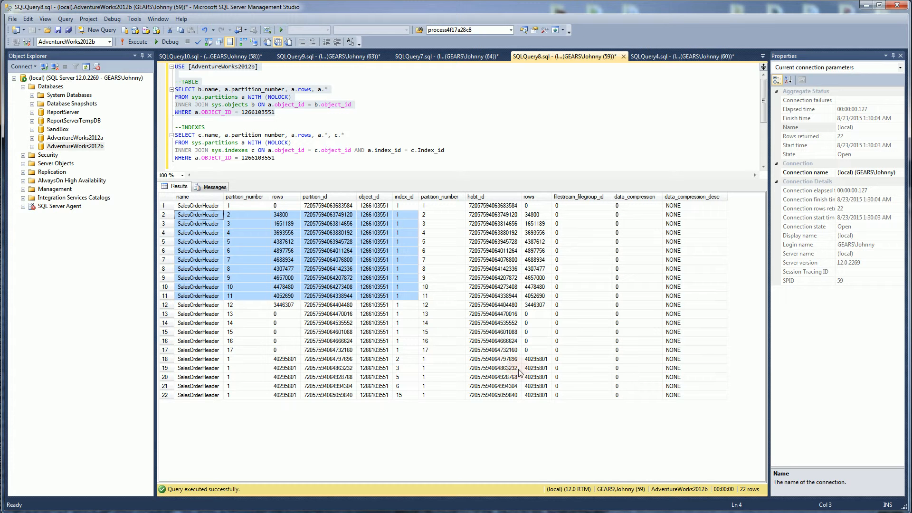
- Point out row counts for partitions 2, 11, 12, empty 16-17, and the 40295801-row unpartitioned indexes
left_click(285, 214)
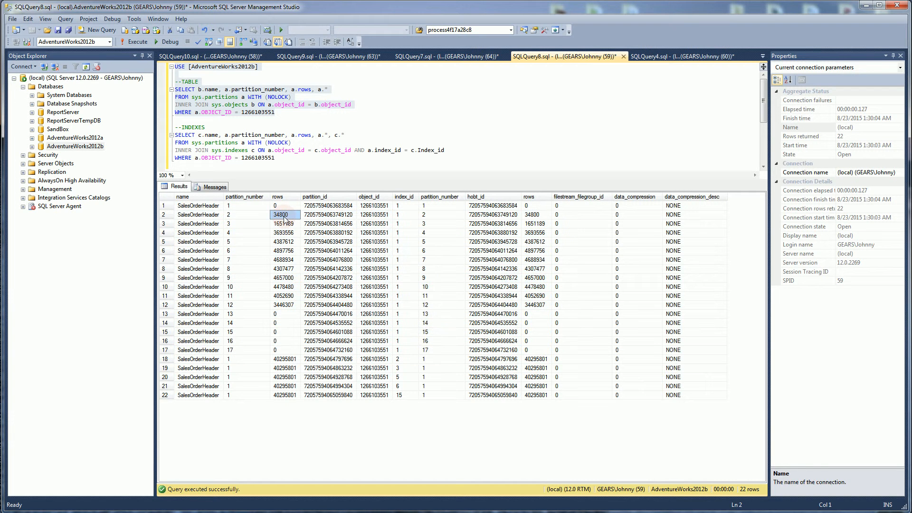
left_click(284, 342)
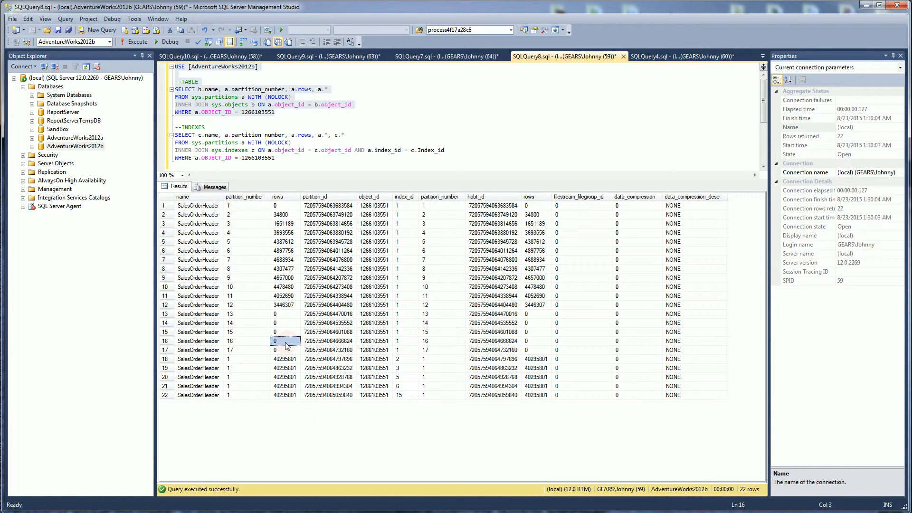
left_click(285, 350)
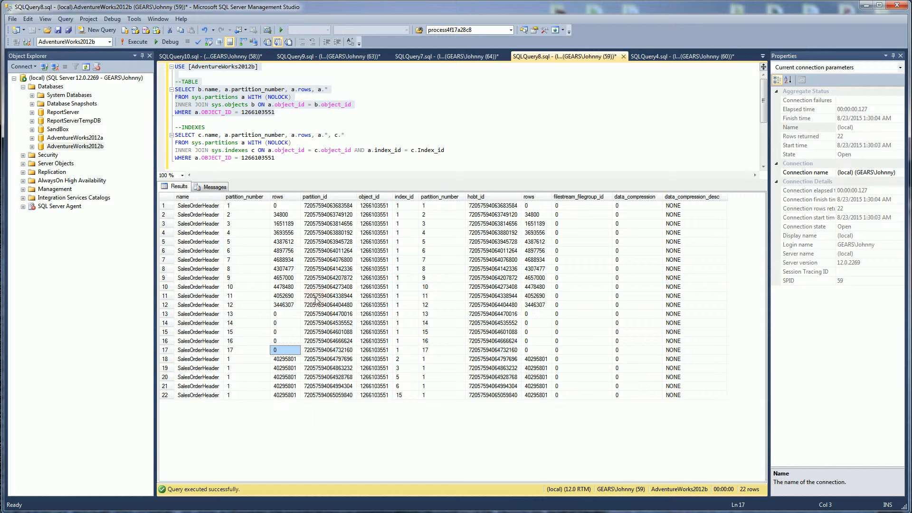
left_click(284, 305)
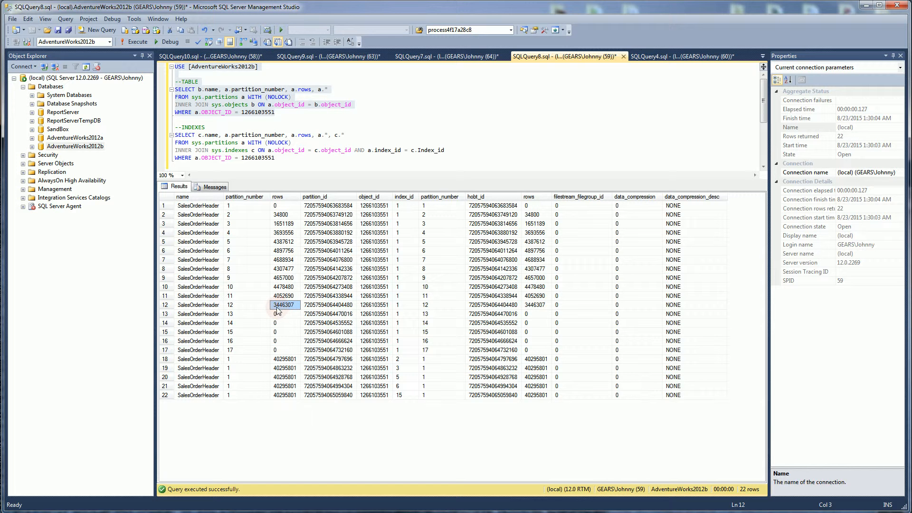
left_click(283, 295)
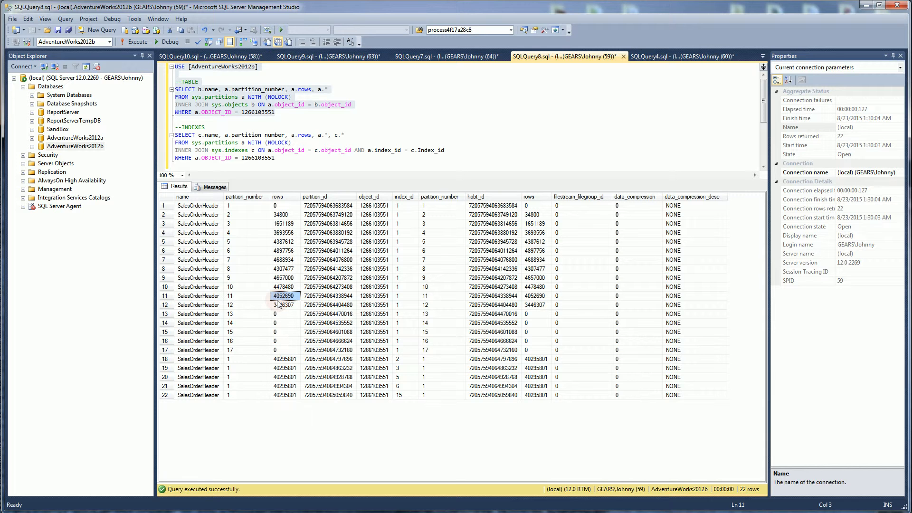
left_click(285, 277)
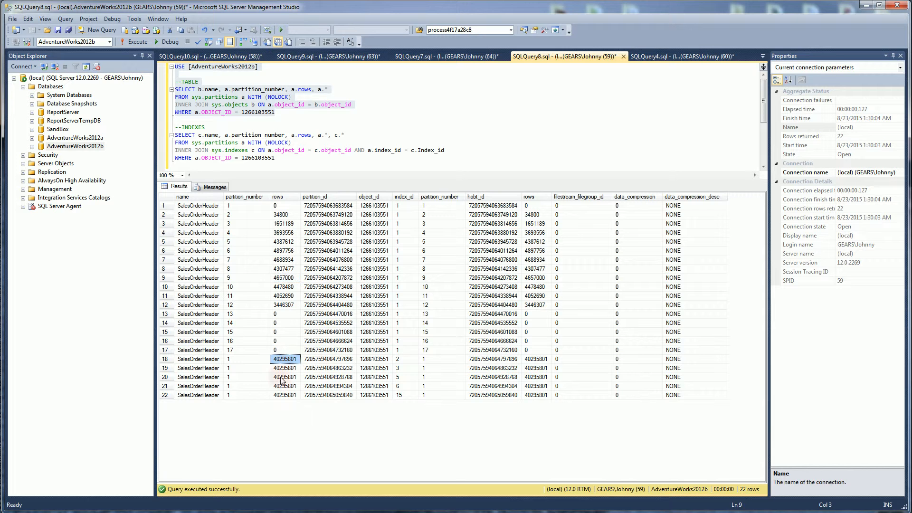
left_click(284, 377)
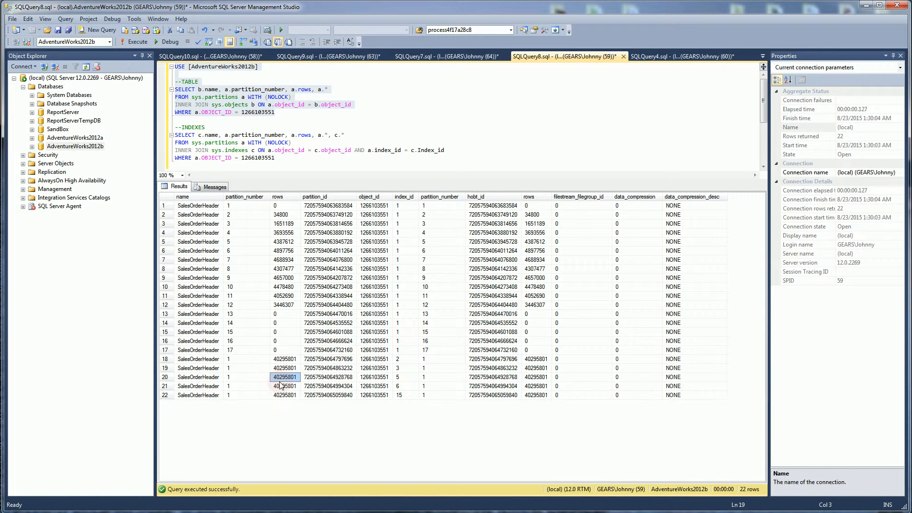
- Return to the comparison queries, note the AdventureWorks2012a database, and execute both SELECTs returning 168 rows each
left_click(209, 56)
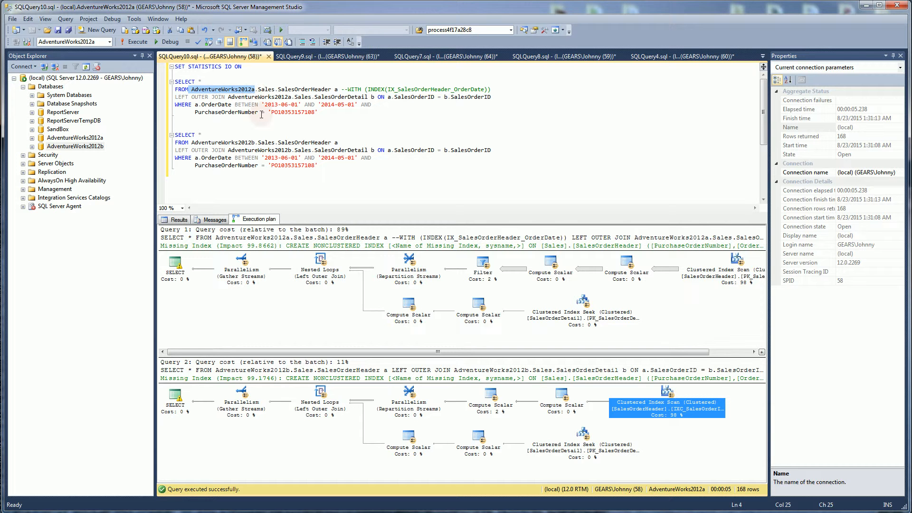
left_click(256, 141)
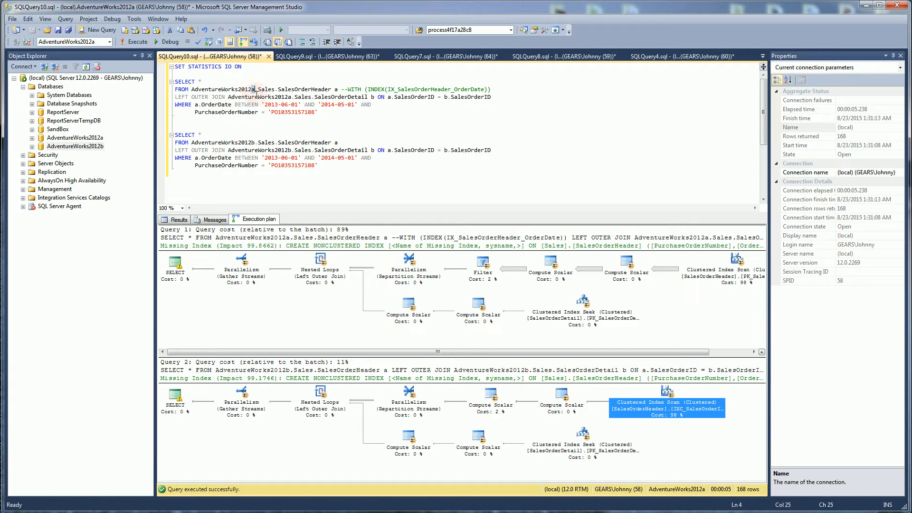
left_click(275, 126)
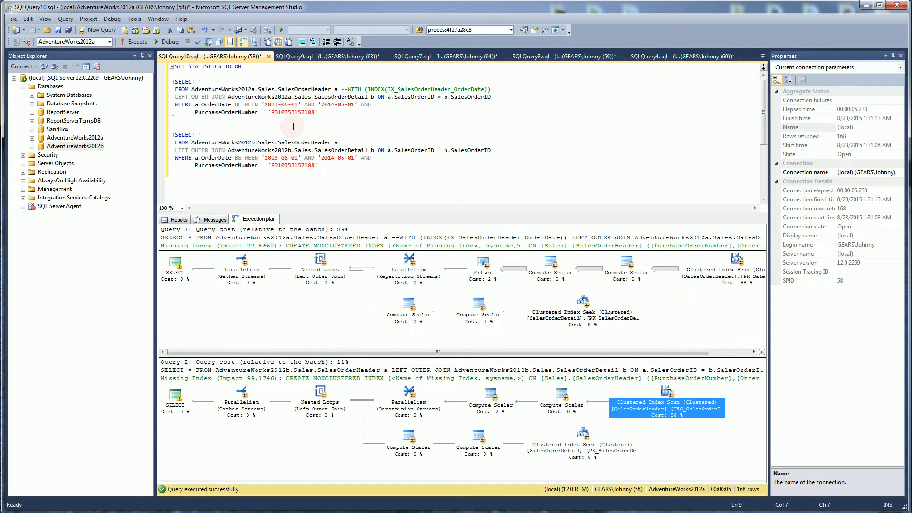
left_click(136, 41)
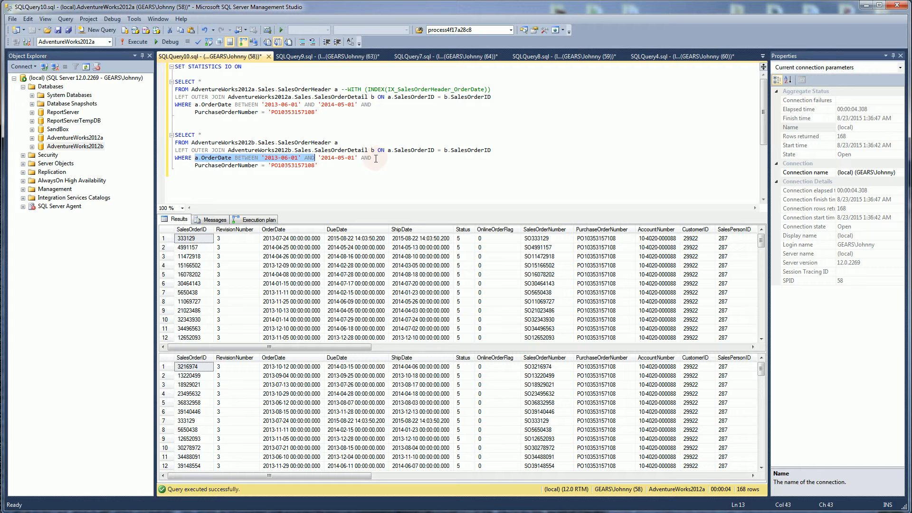
- Highlight the second query's OrderDate range and show IO statistics: 905220 versus 192999 logical reads
left_click(265, 165)
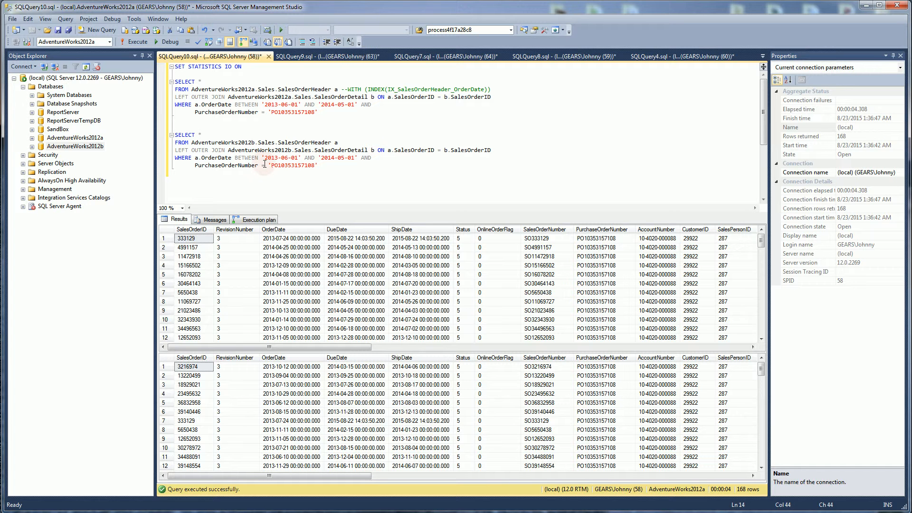
left_click(255, 220)
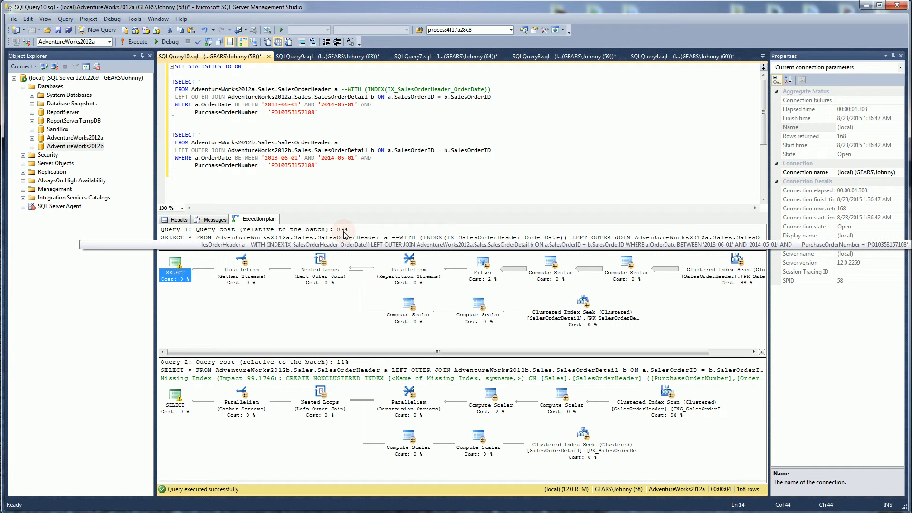
mouse_move(343, 369)
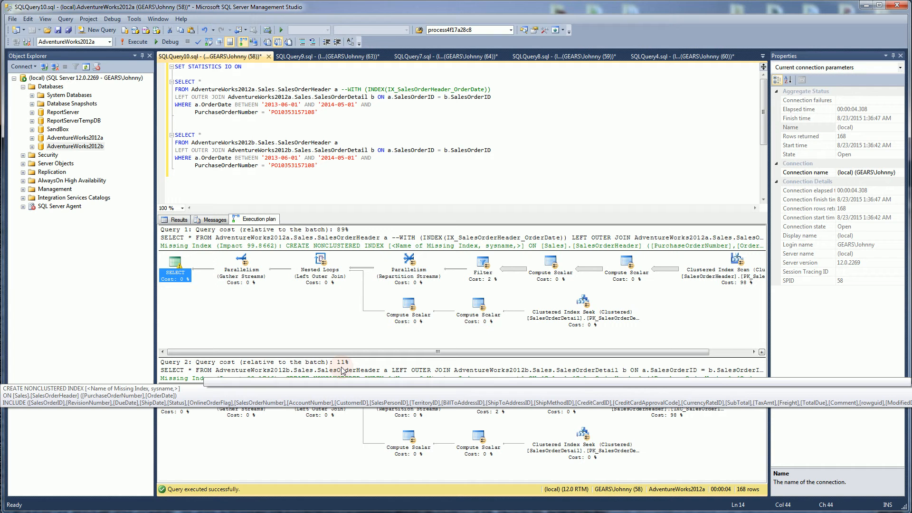
mouse_move(343, 370)
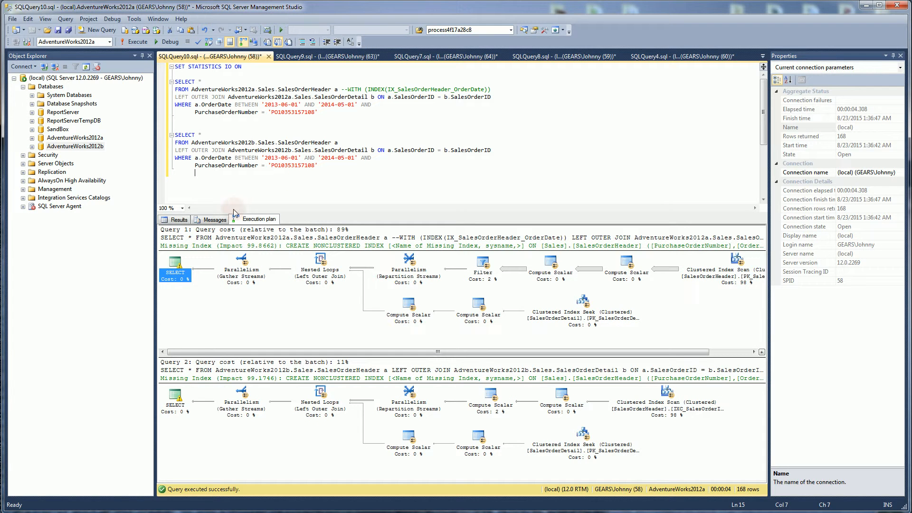
mouse_move(669, 405)
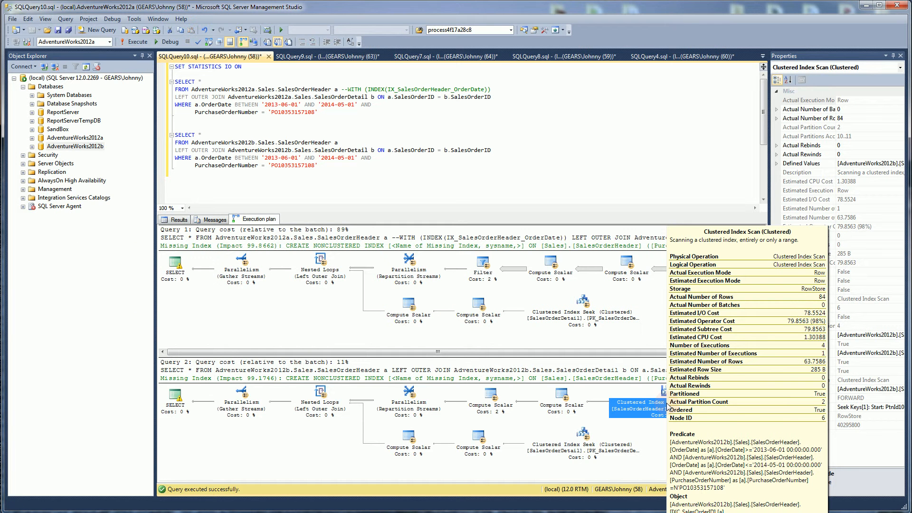
mouse_move(731, 408)
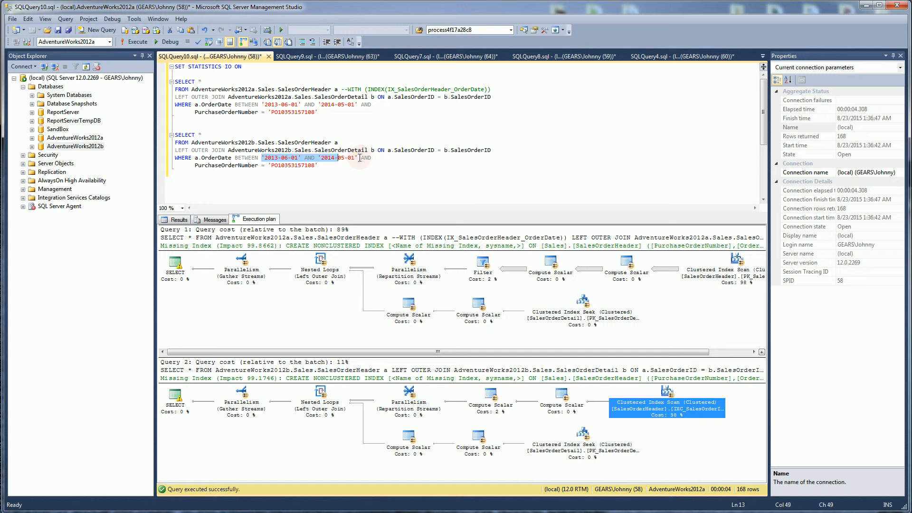
left_click(349, 186)
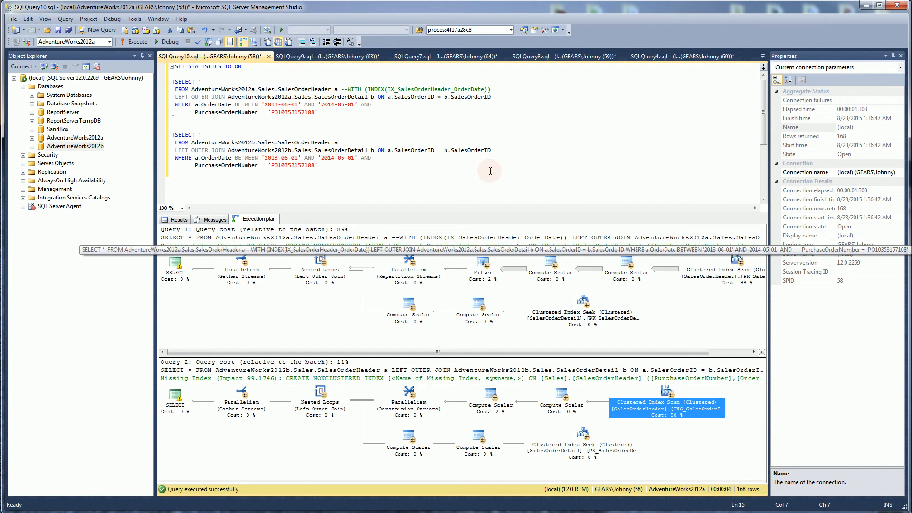
left_click(215, 219)
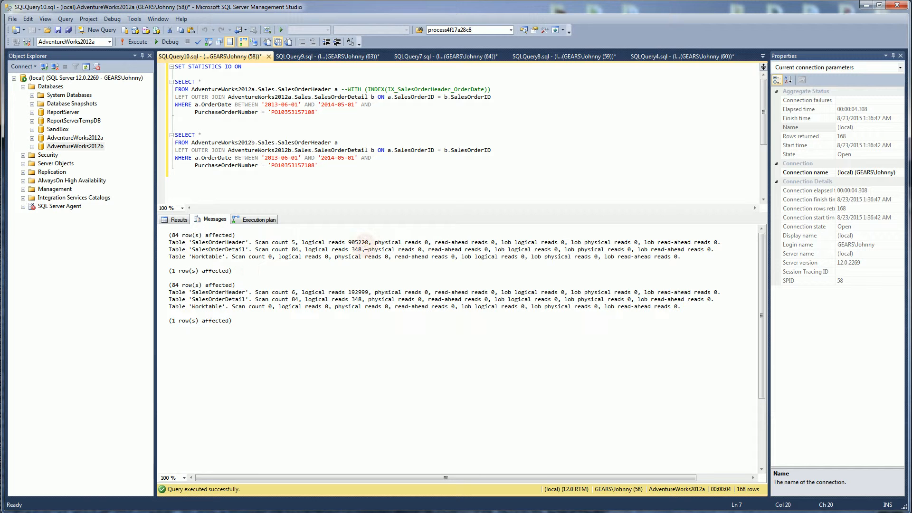
double_click(357, 242)
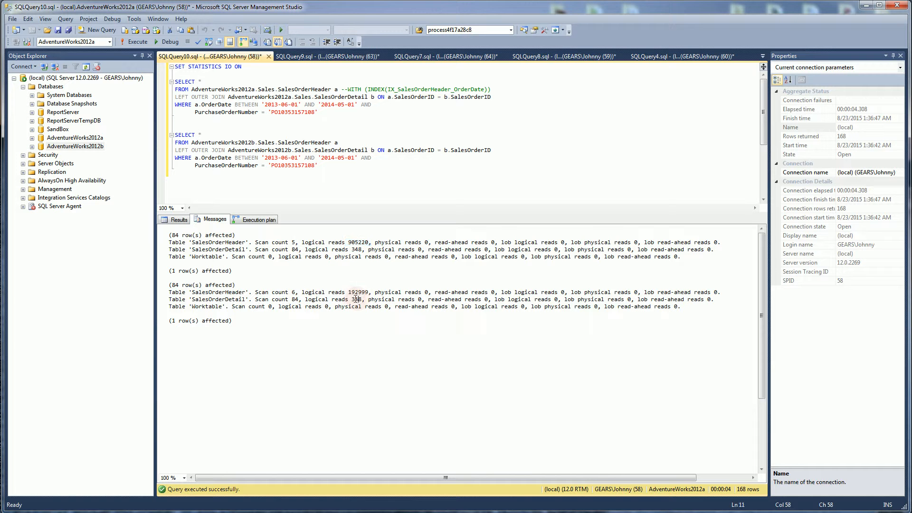
double_click(359, 292)
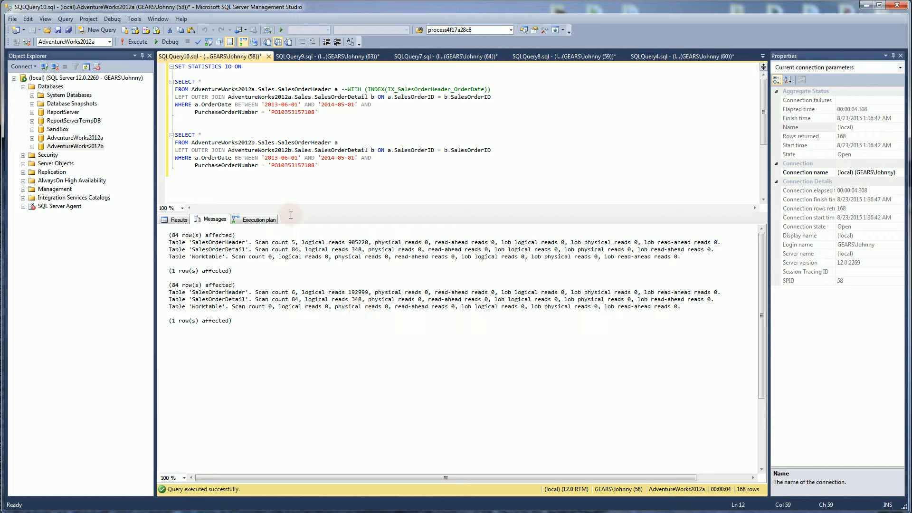
left_click(282, 177)
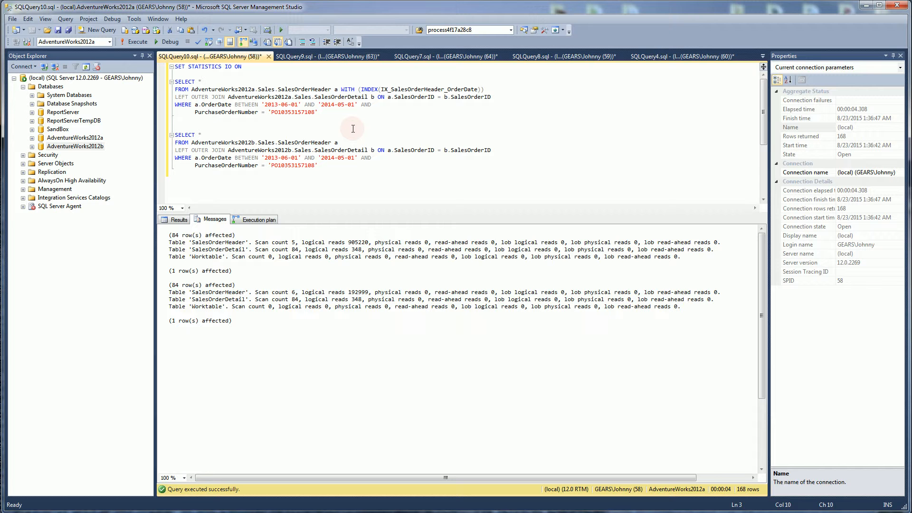
- Uncomment the WITH (INDEX(IX_SalesOrderHeader_OrderDate)) hint in the first query and rerun both queries
left_click(222, 80)
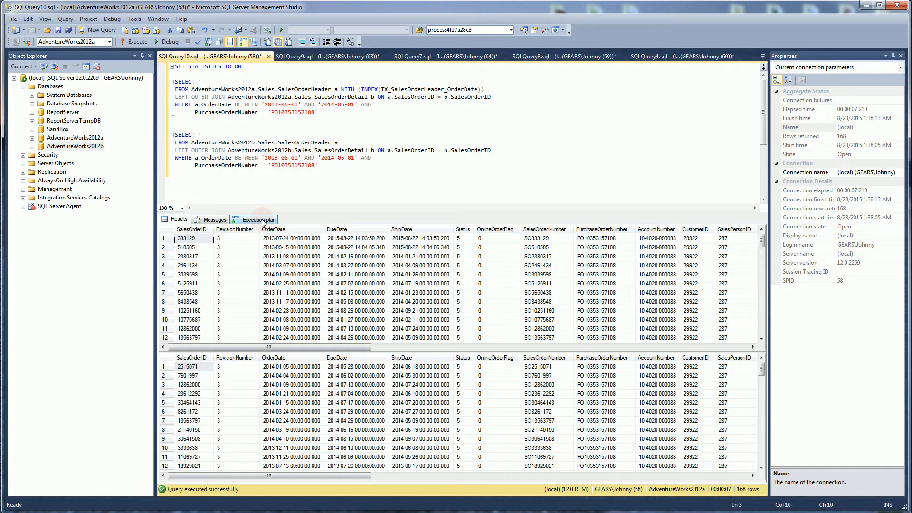
- Compare the rerun execution plans, then the IO statistics showing 15804941 versus 192999 logical reads
left_click(252, 219)
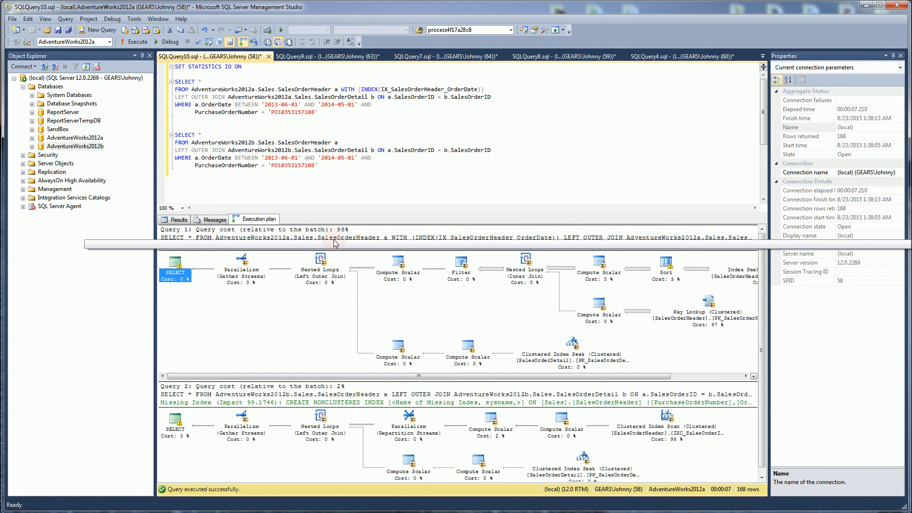
mouse_move(340, 237)
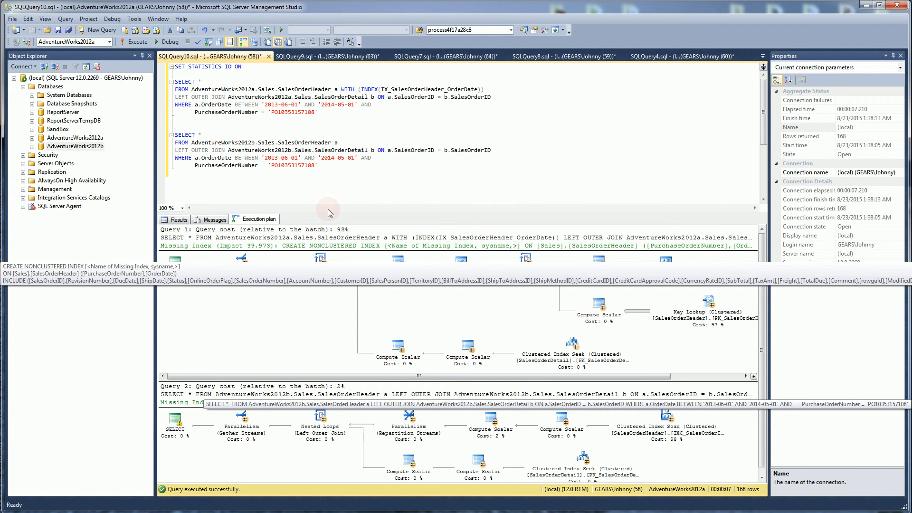
left_click(215, 218)
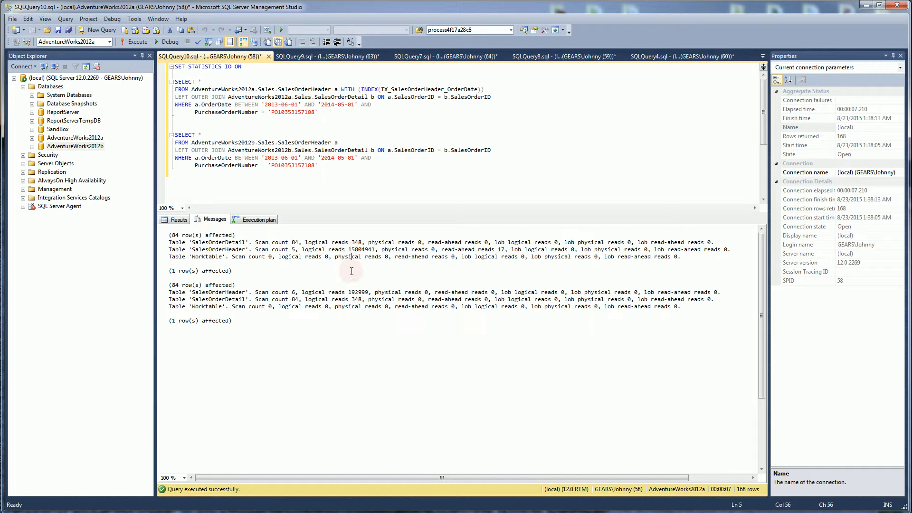
double_click(358, 292)
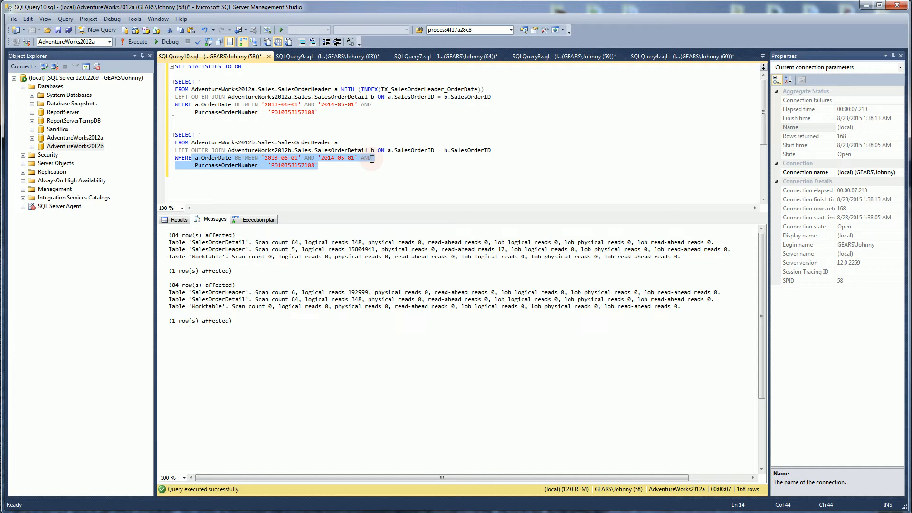
left_click(349, 173)
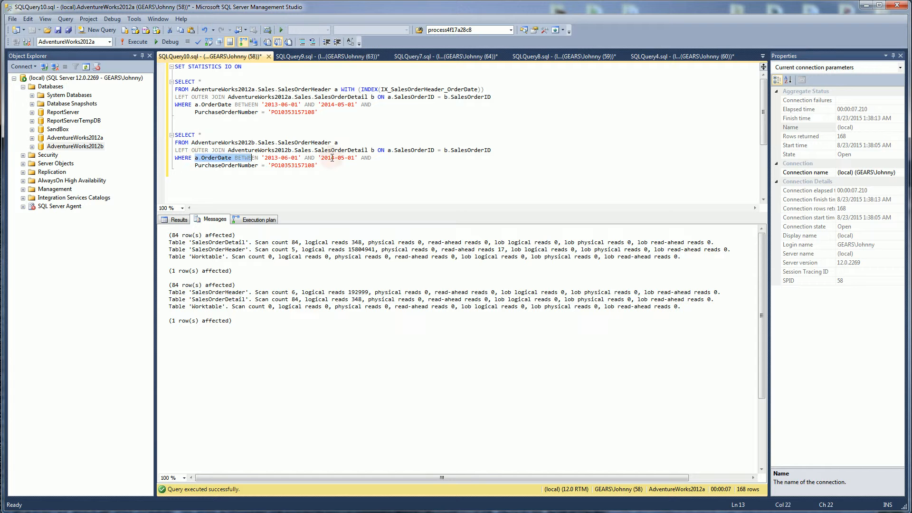
- Check per-partition row counts, then review the partition script, pointing out the clustered index's scheme on OrderDate
left_click(359, 170)
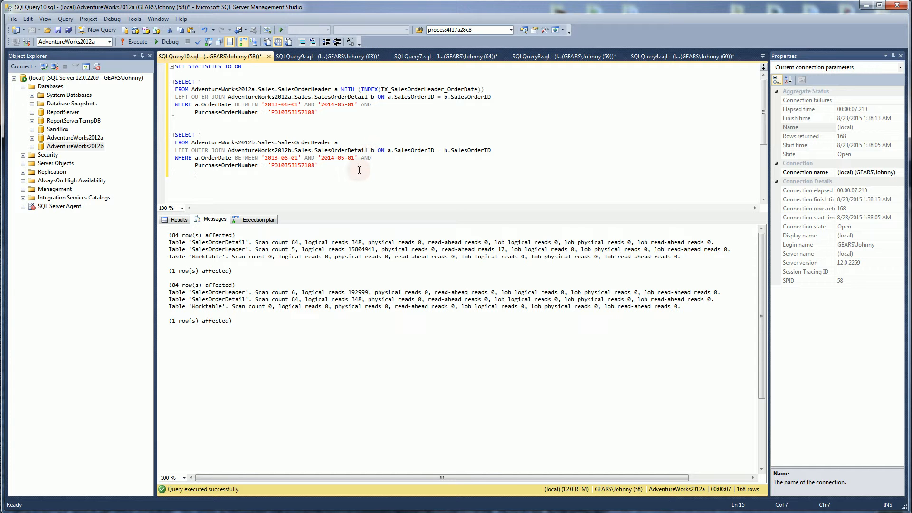
mouse_move(534, 65)
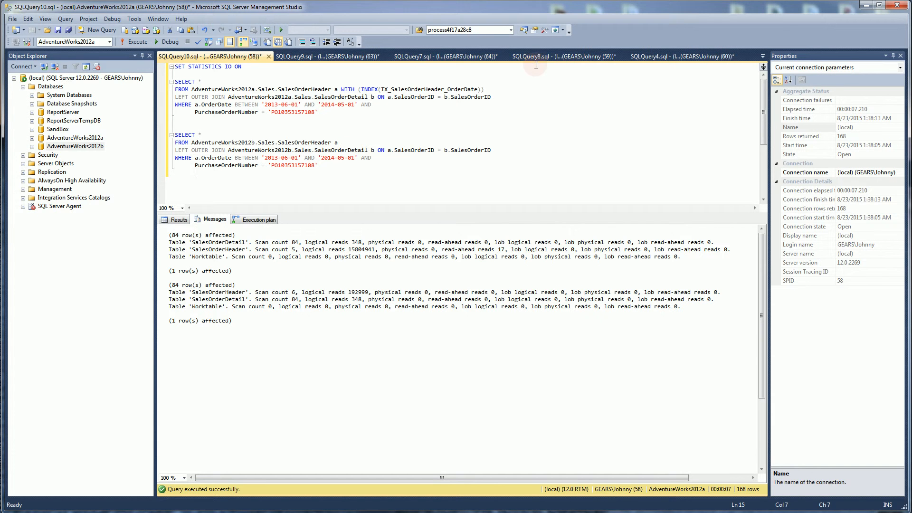
left_click(680, 56)
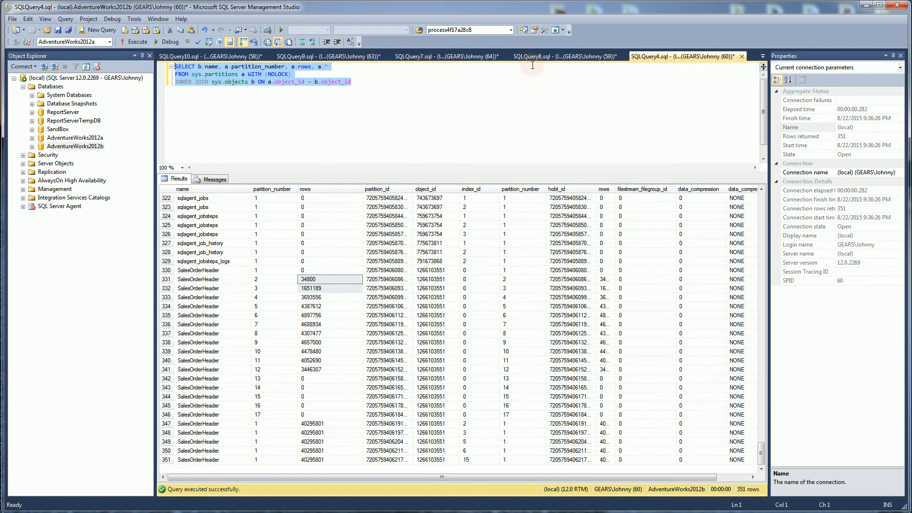
left_click(444, 56)
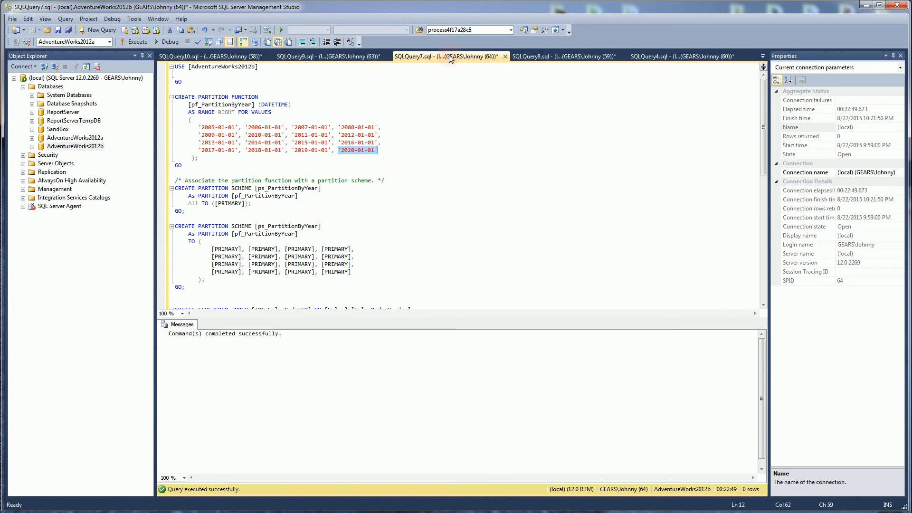
scroll("down", 3)
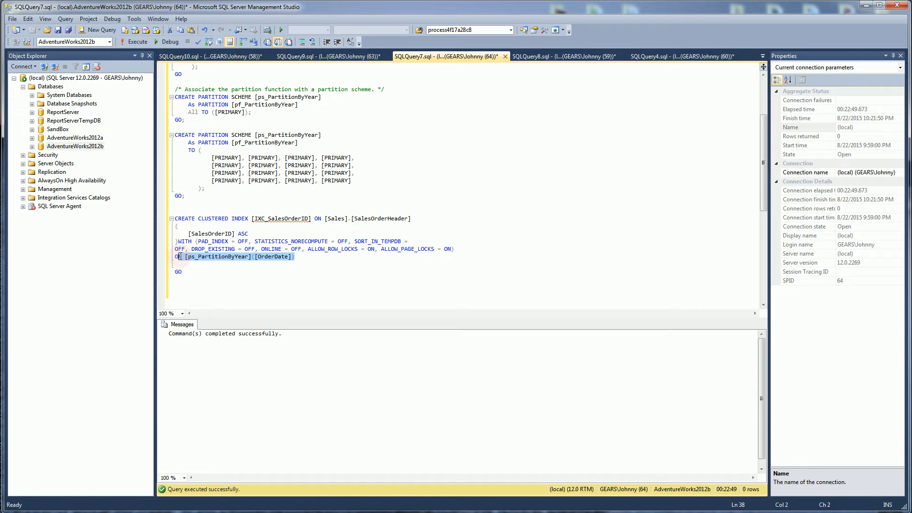
left_click(182, 272)
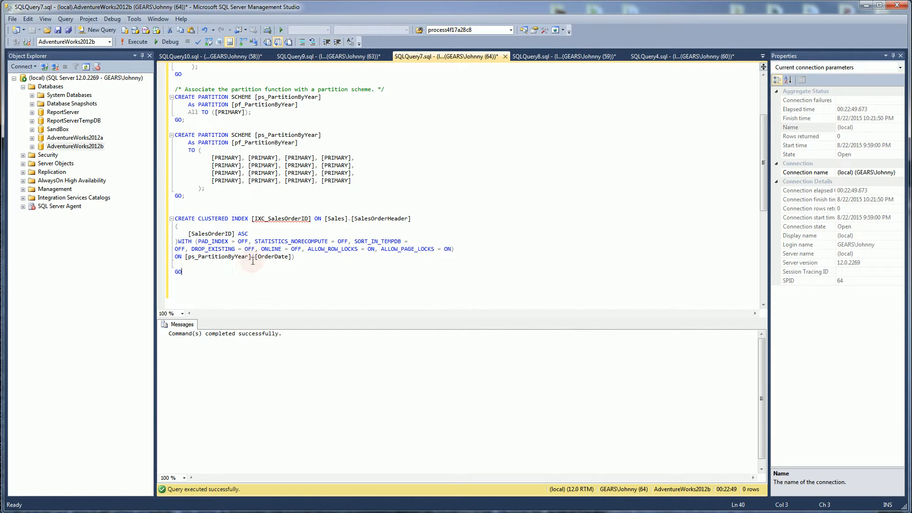
left_click(274, 256)
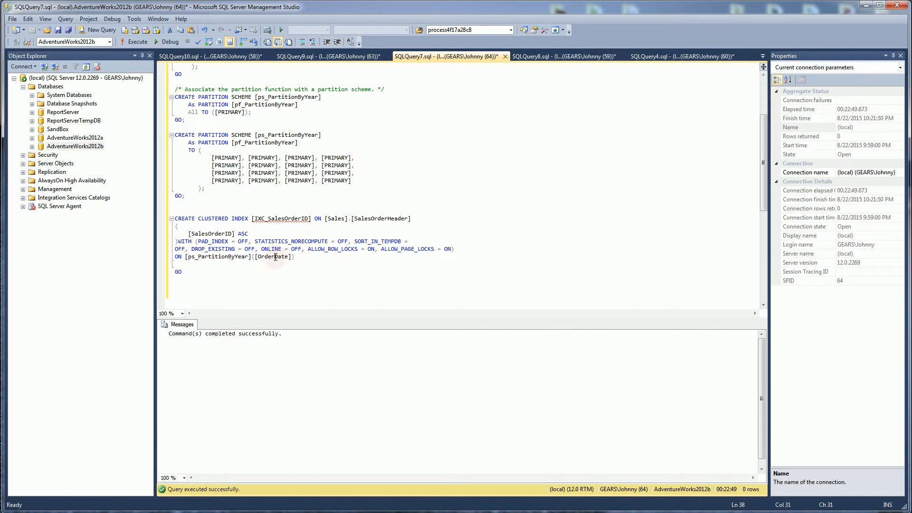
scroll("up", 3)
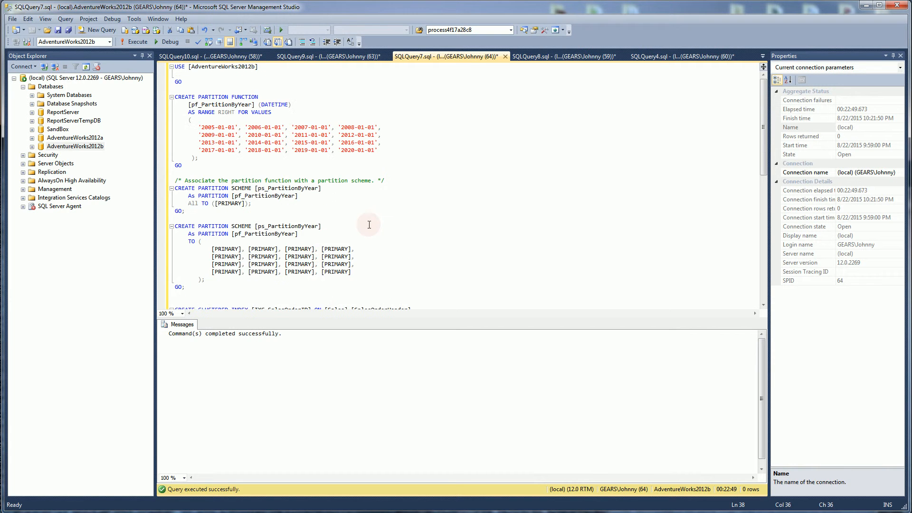
left_click(370, 234)
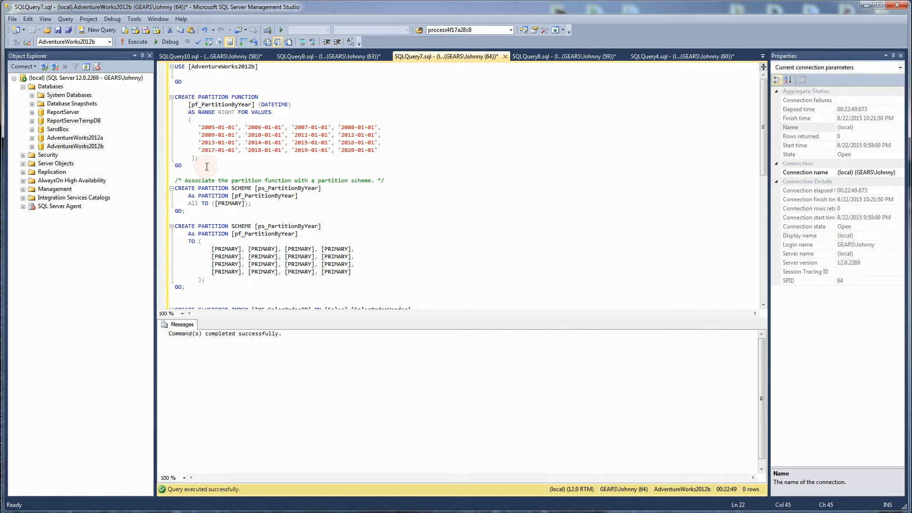
left_click(322, 226)
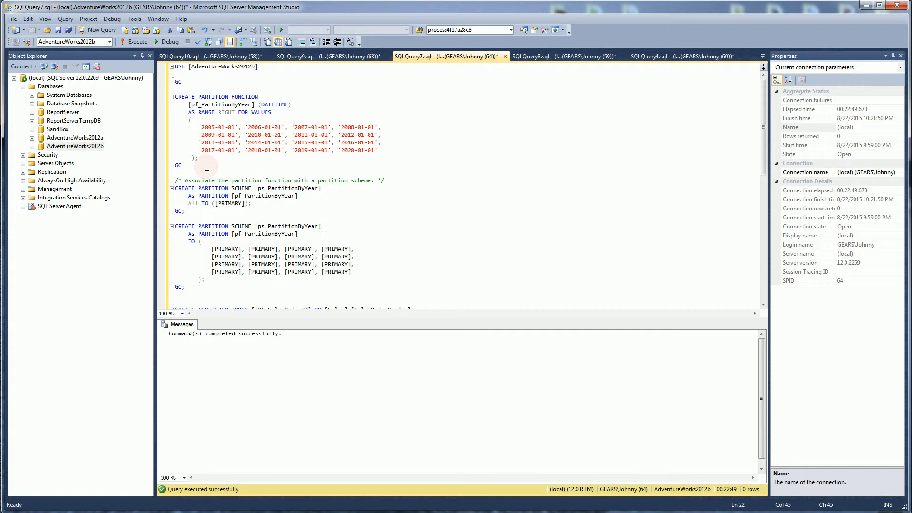
left_click(321, 227)
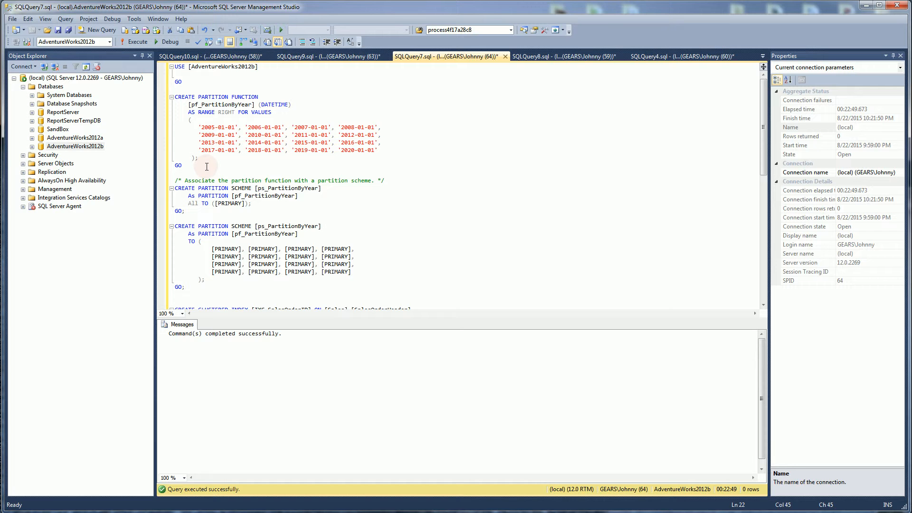
left_click(322, 226)
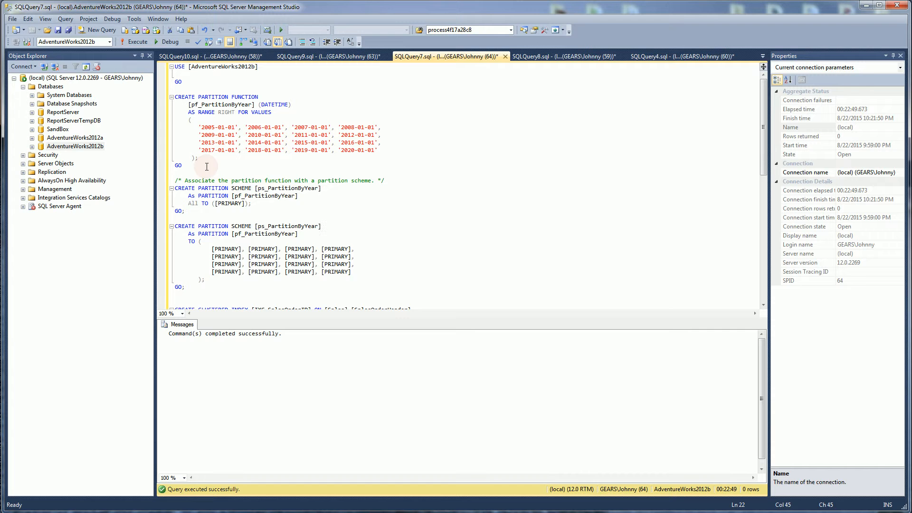
mouse_move(204, 56)
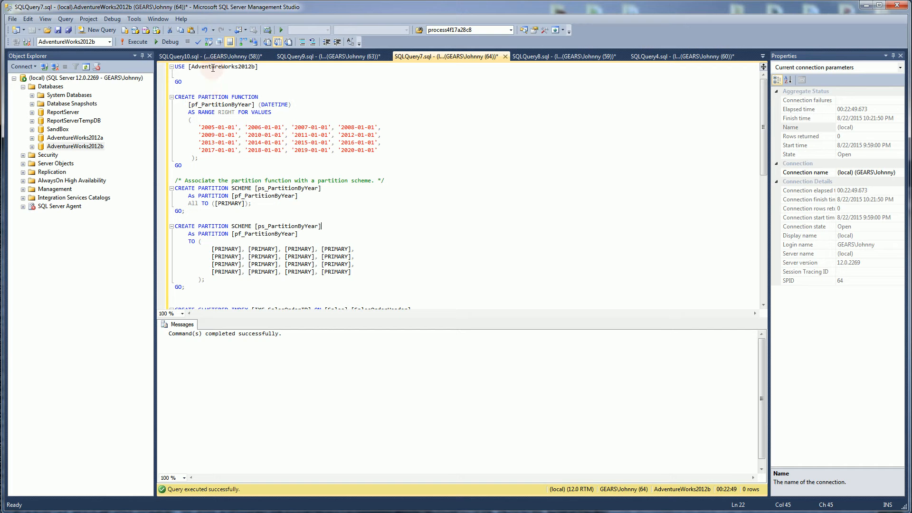
mouse_move(209, 56)
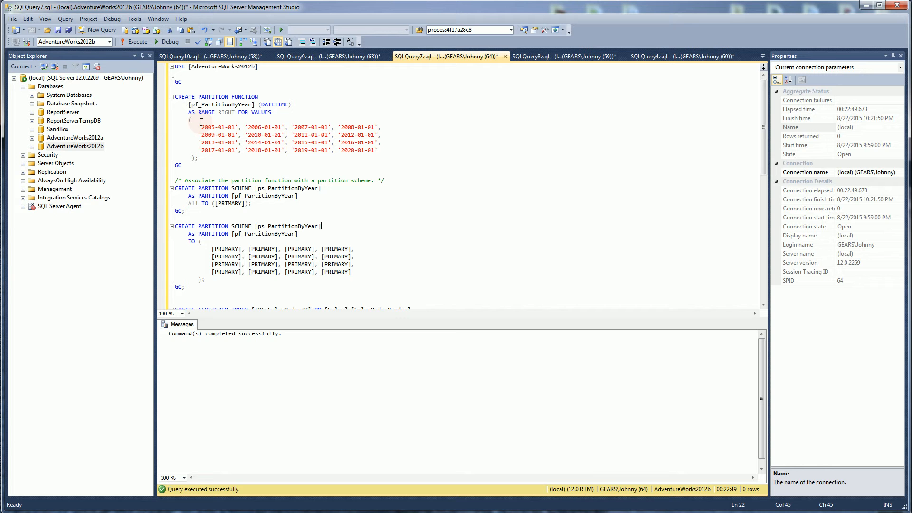
mouse_move(208, 172)
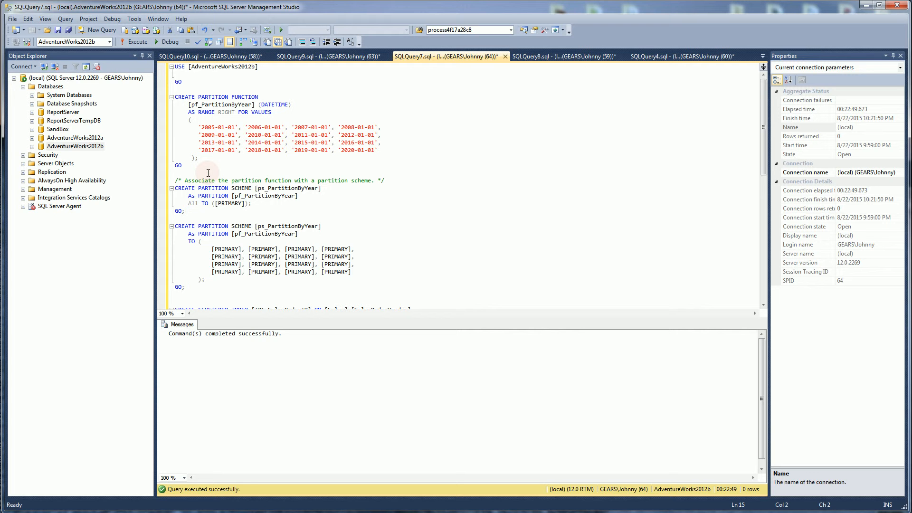
left_click(178, 173)
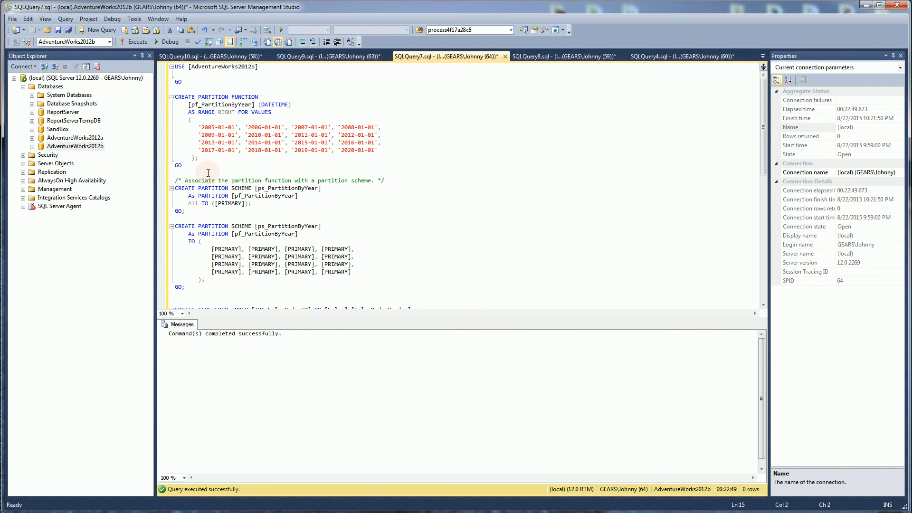
- Return to the AdventureWorks2012a versus 2012b comparison query and review its STATISTICS IO output
left_click(206, 56)
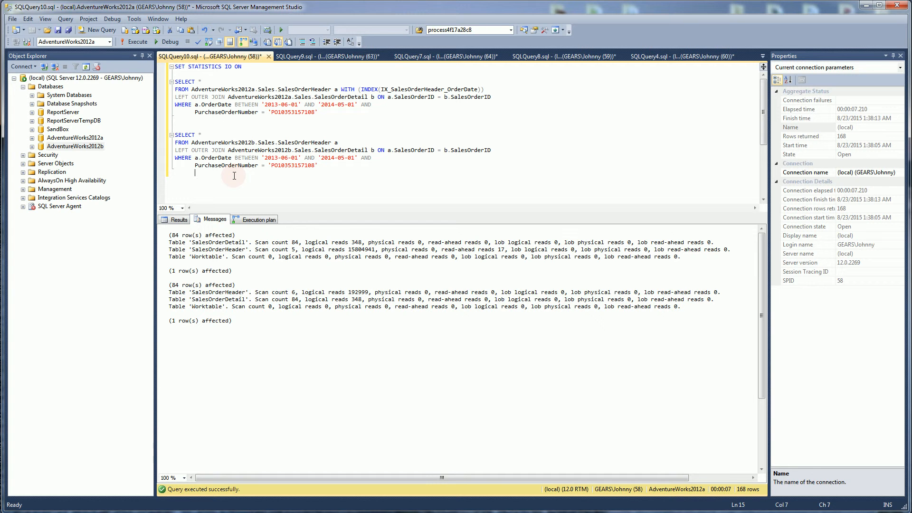
mouse_move(314, 180)
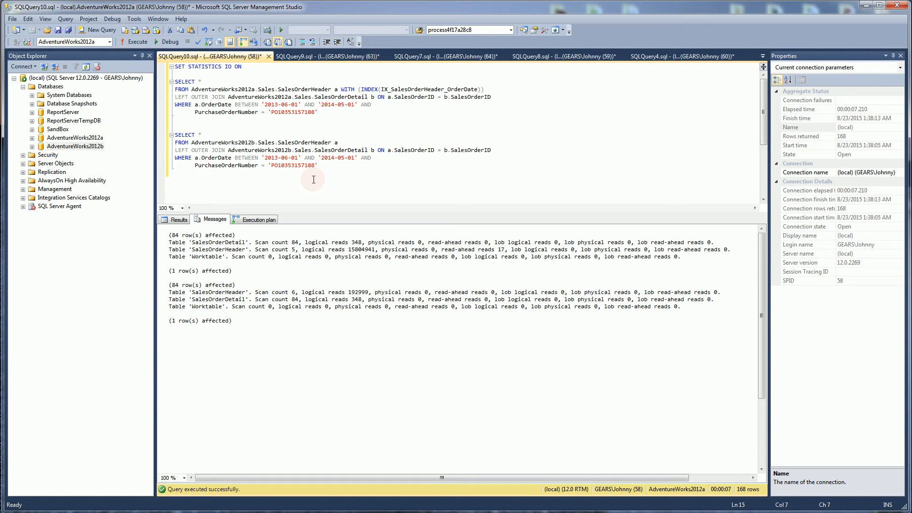
left_click(195, 158)
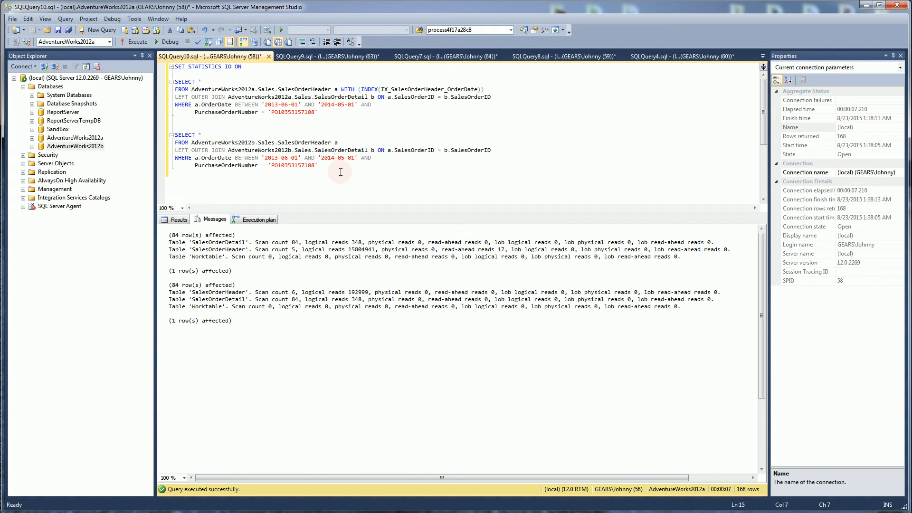
mouse_move(257, 219)
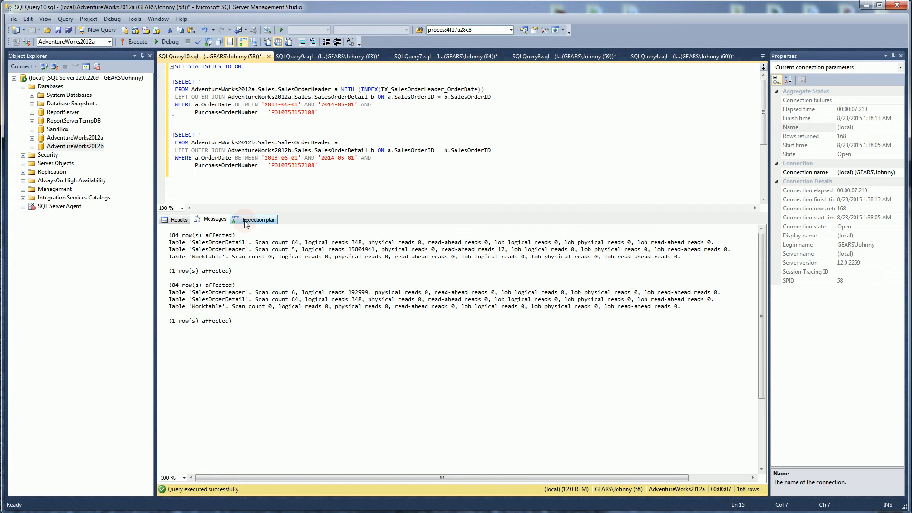
- View both queries' execution plans, then switch to the SQLQuery9 inner-join comparison where Query 2 costs 92%
left_click(259, 220)
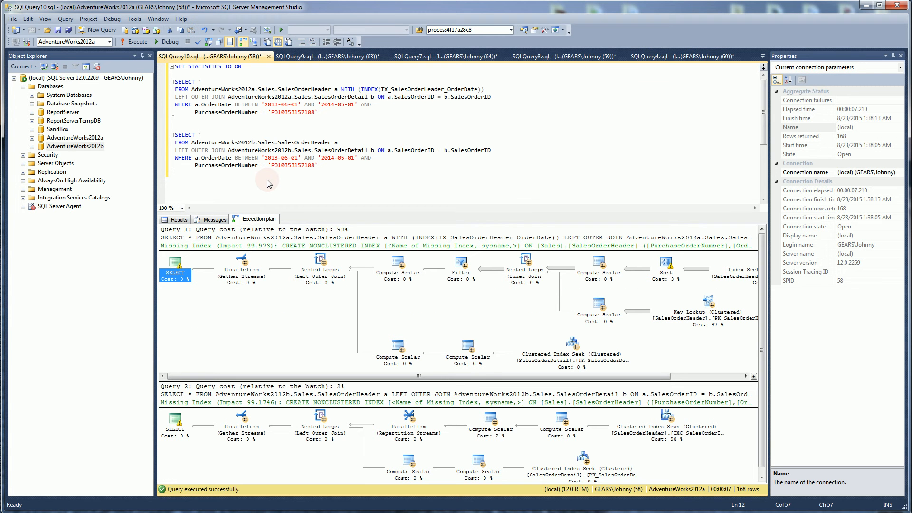
left_click(349, 169)
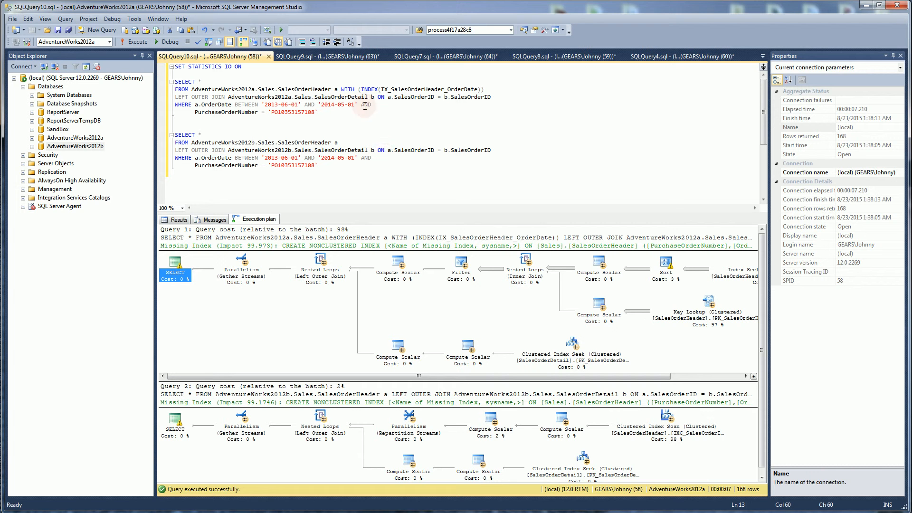
left_click(330, 56)
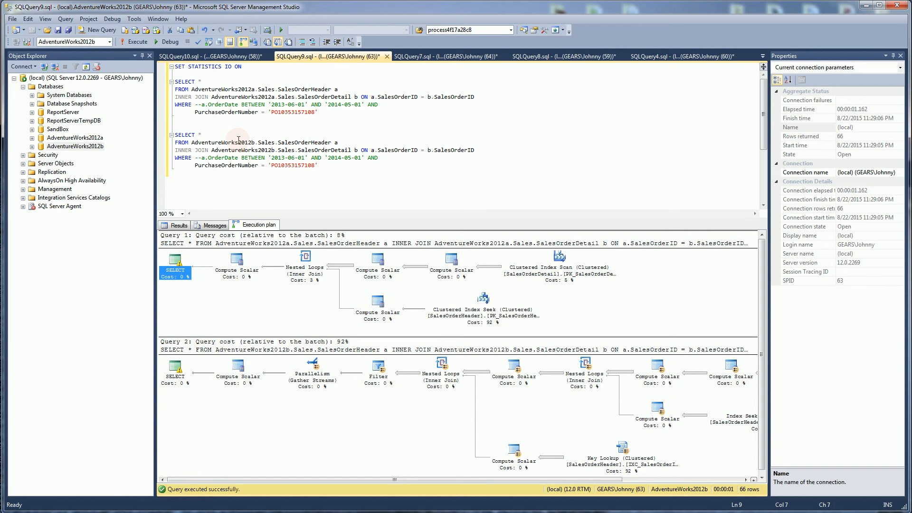
- Execute the SQLQuery9 inner-join batch, returning 66 matching rows from each database
left_click(136, 41)
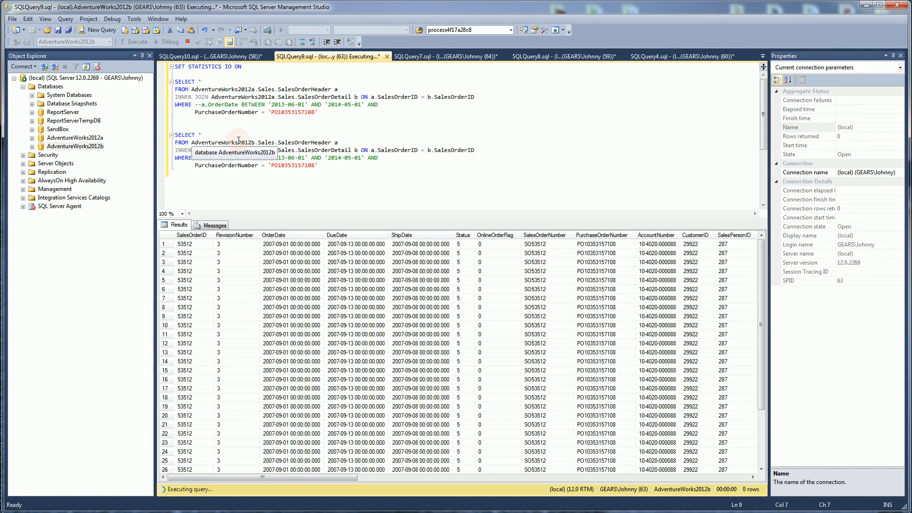
left_click(136, 41)
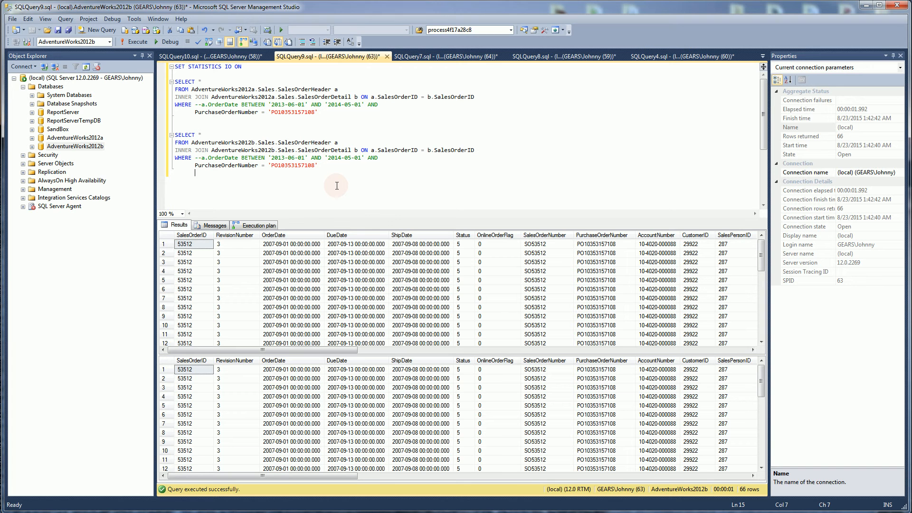
mouse_move(221, 220)
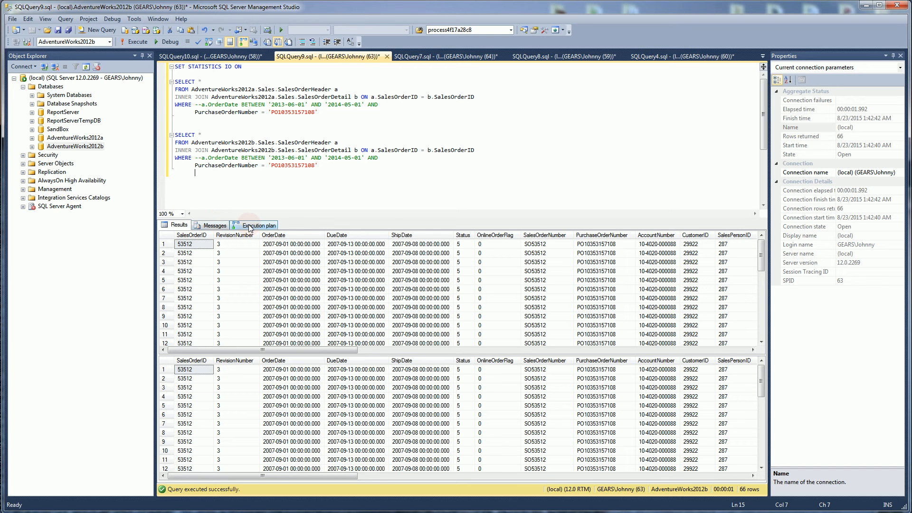
- Show the rerun inner-join execution plans: Query 1 at 8% versus partitioned Query 2 at 92%
left_click(255, 225)
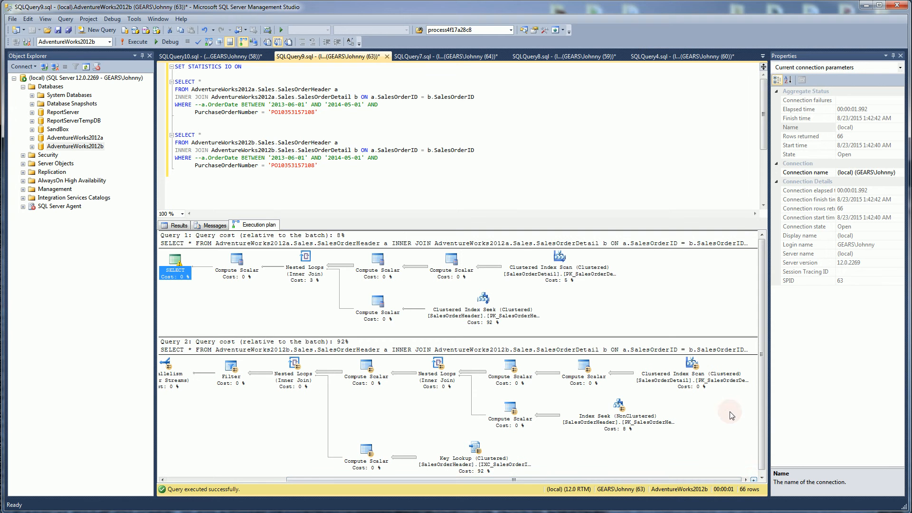
mouse_move(694, 377)
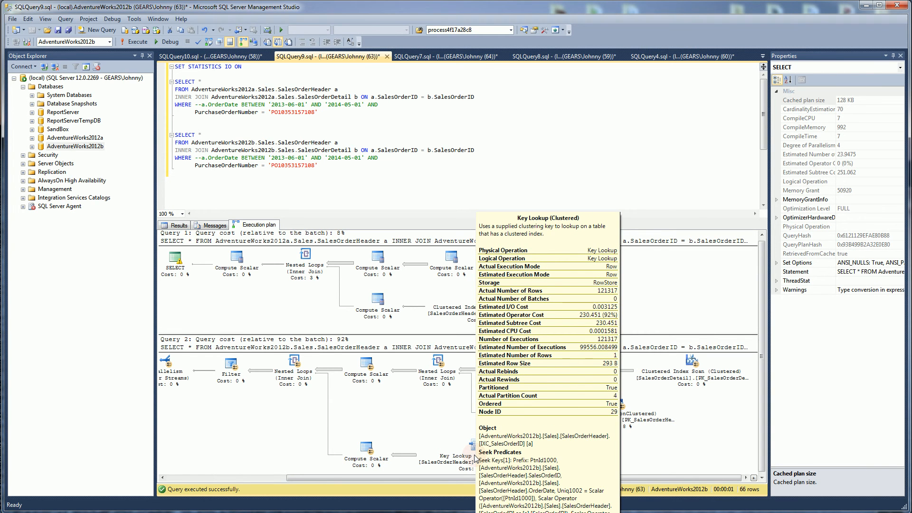
mouse_move(558, 251)
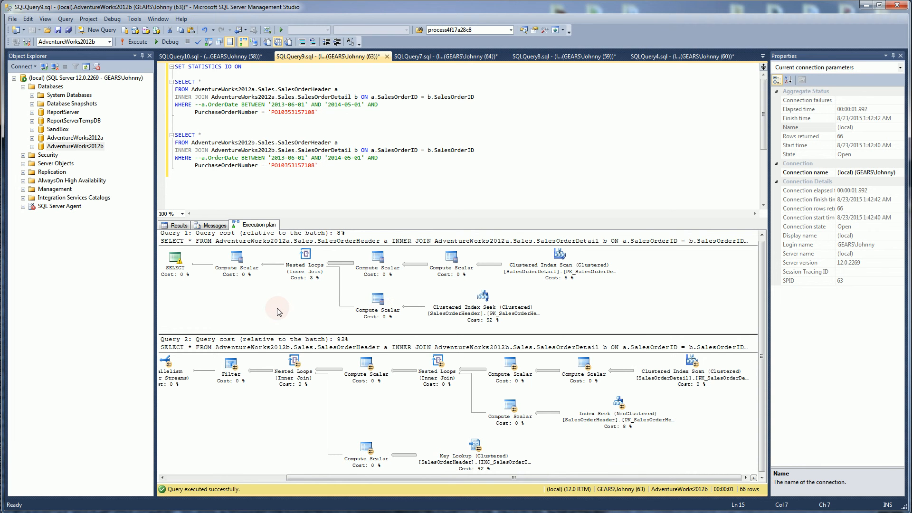
mouse_move(342, 236)
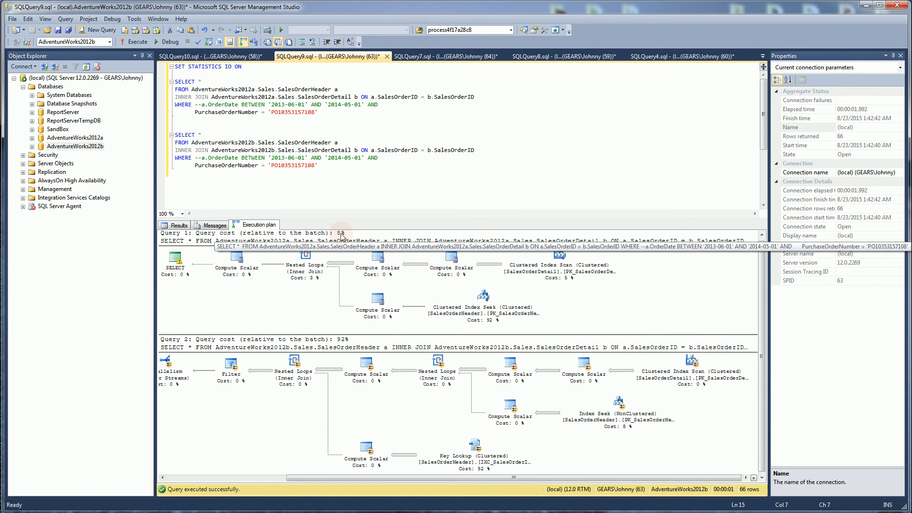
mouse_move(337, 359)
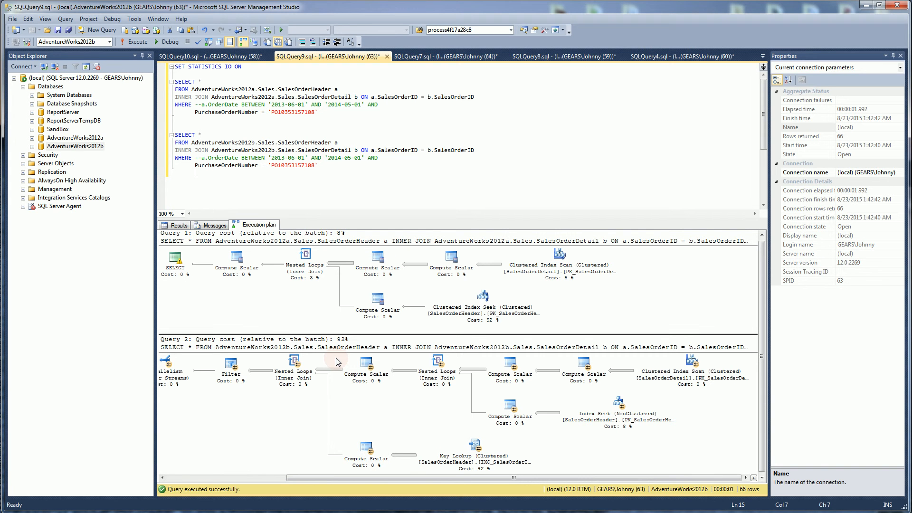
mouse_move(293, 318)
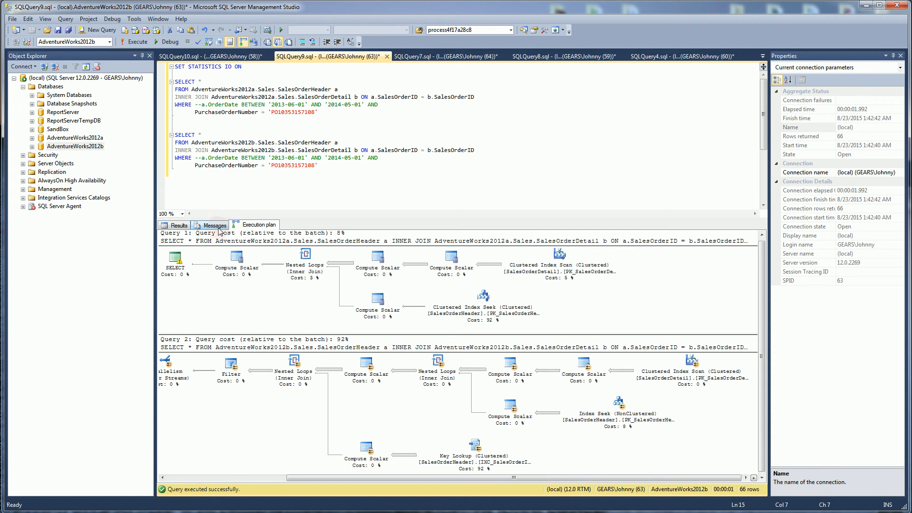
- Compare 492859 versus 744154 logical reads, then re-enable both OrderDate filters and execute, returning order 53512 rows
left_click(213, 225)
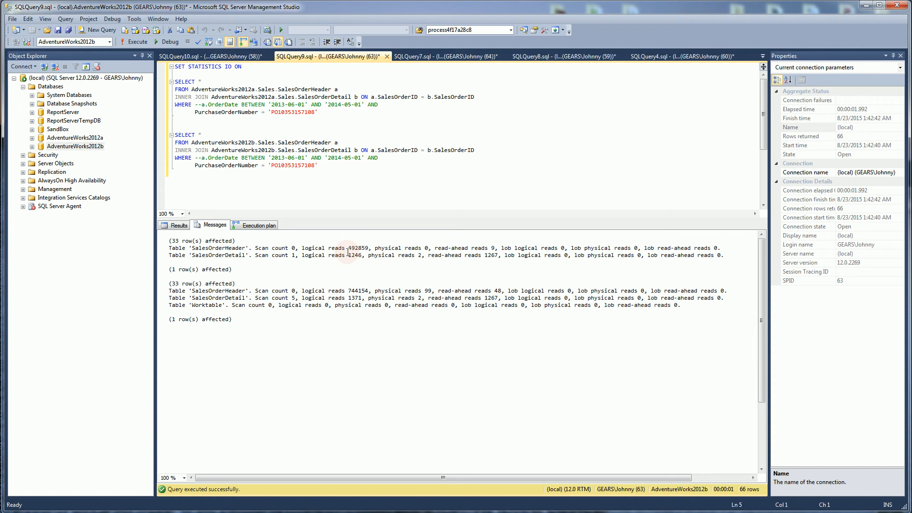
double_click(359, 248)
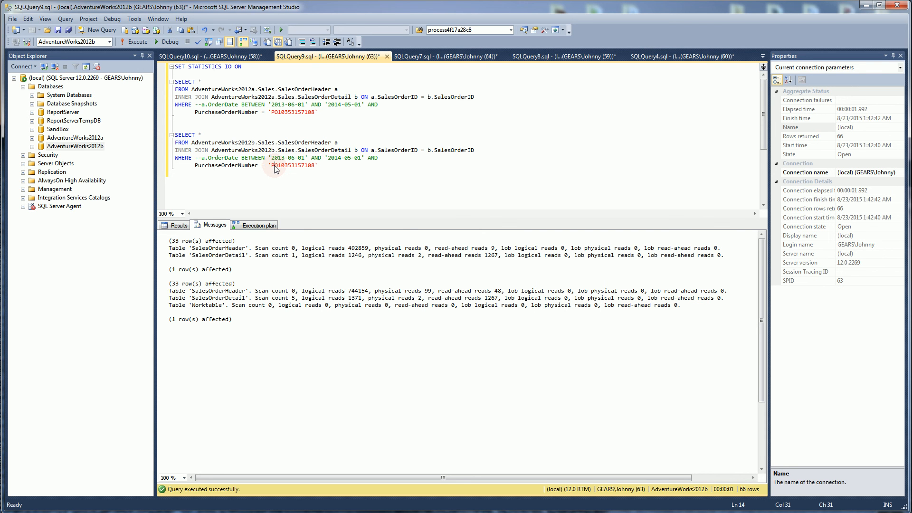
left_click(177, 224)
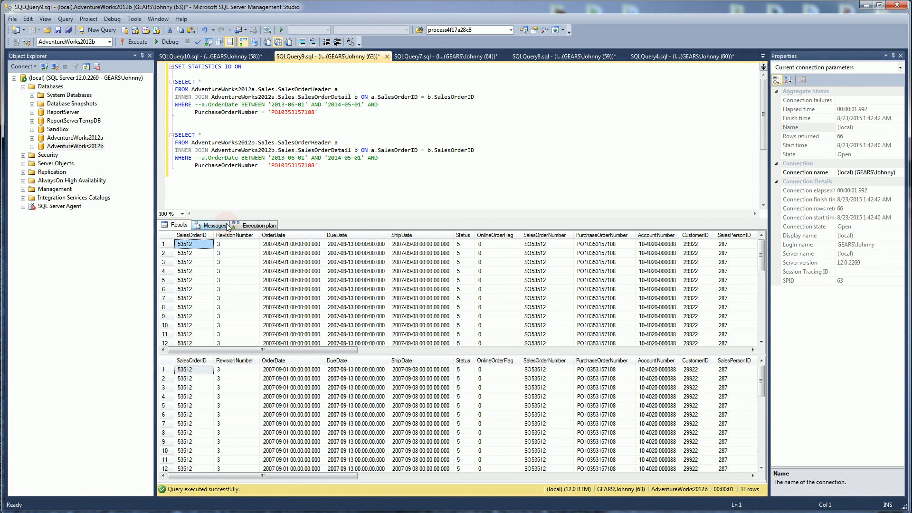